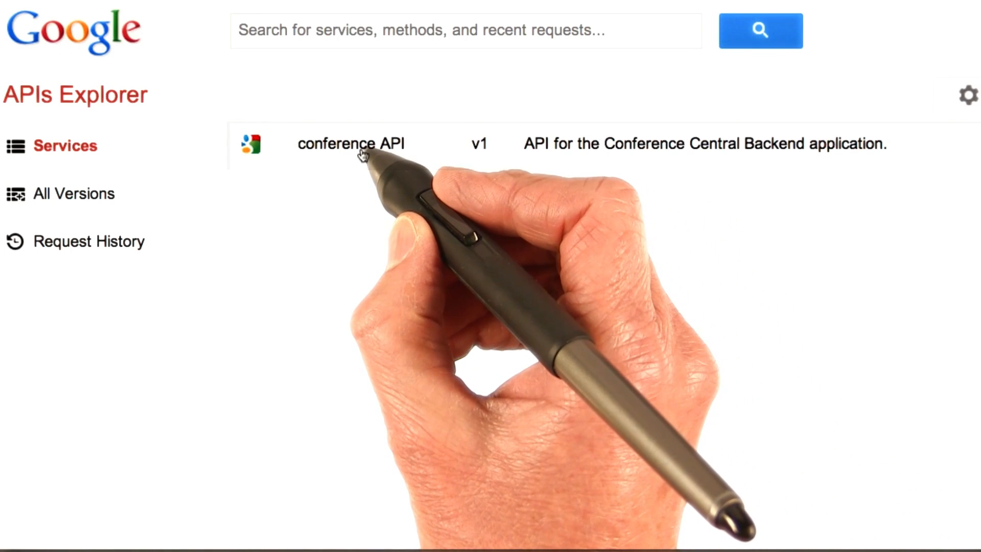
Step: Open the conference API from the APIs Explorer services list
left_click(351, 143)
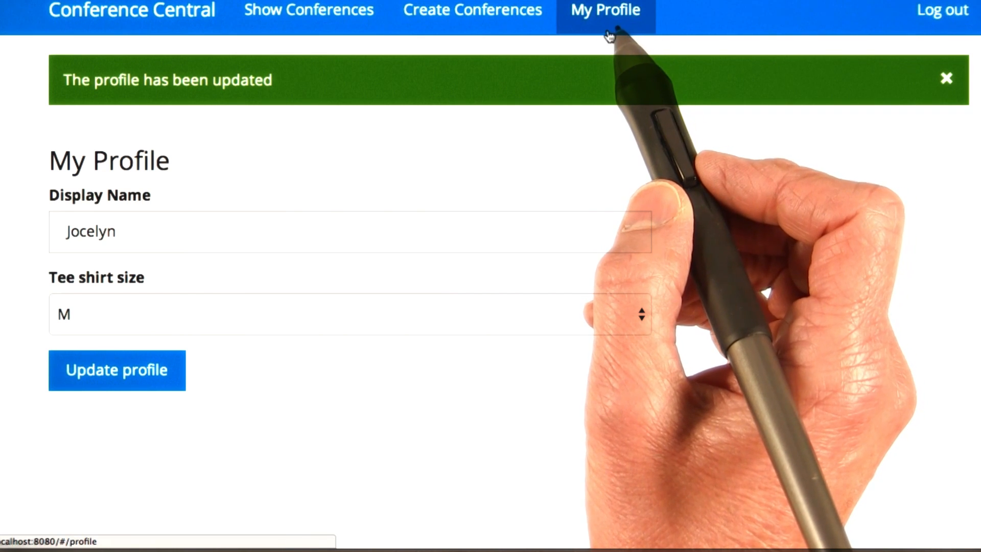
mouse_move(572, 179)
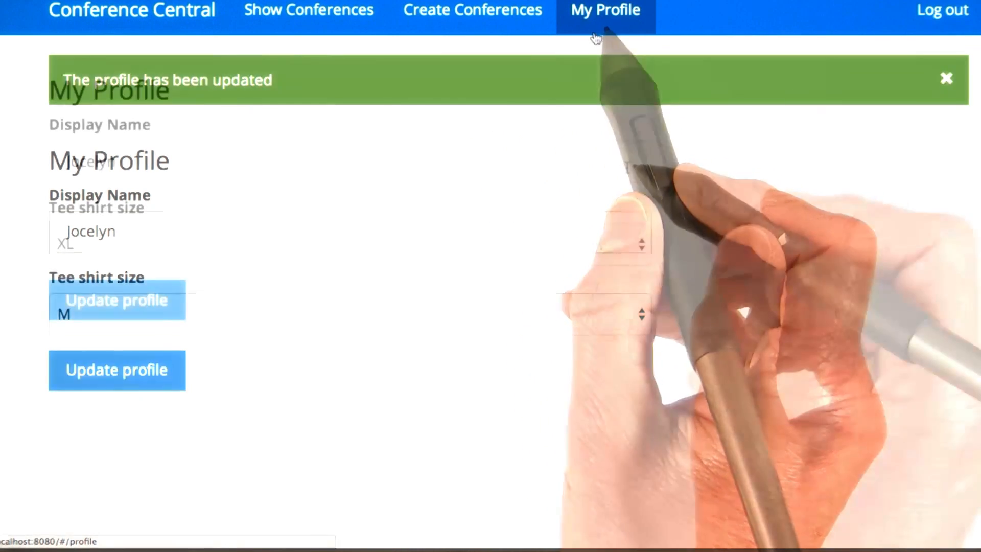
left_click(945, 78)
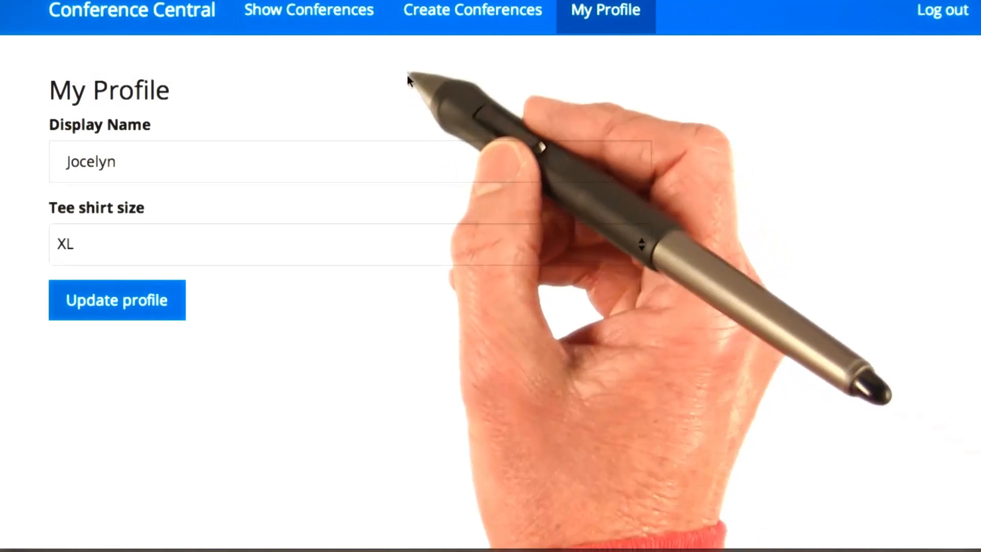
left_click(250, 244)
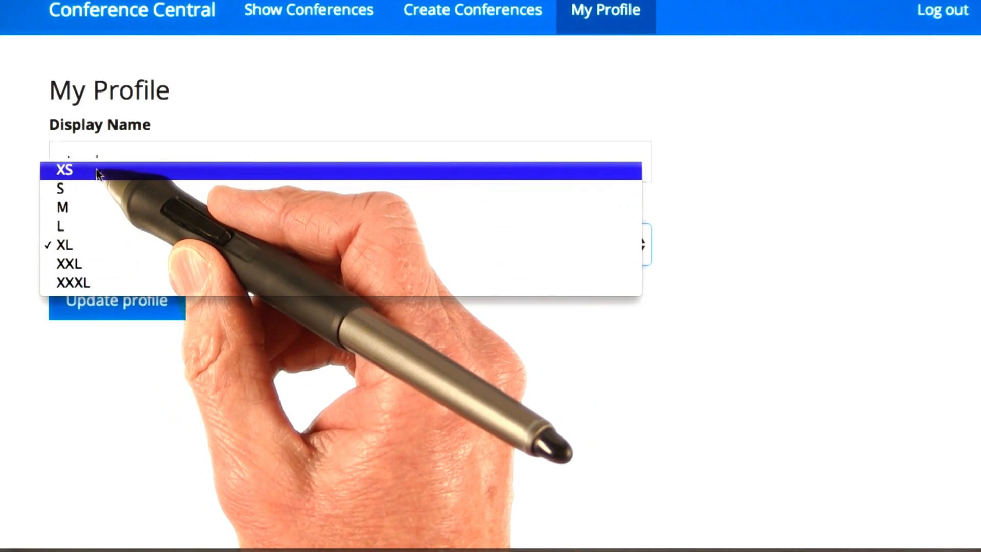
left_click(64, 170)
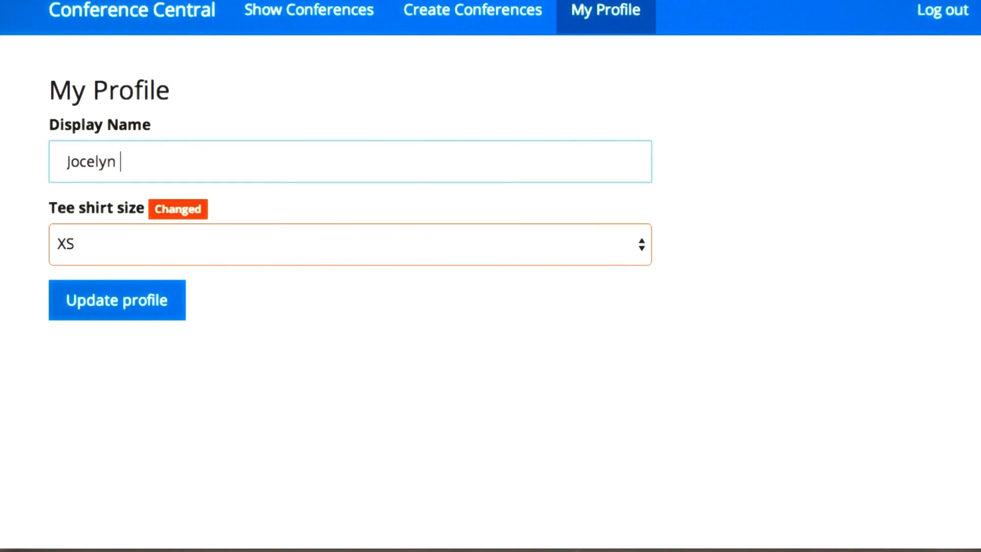
type("B")
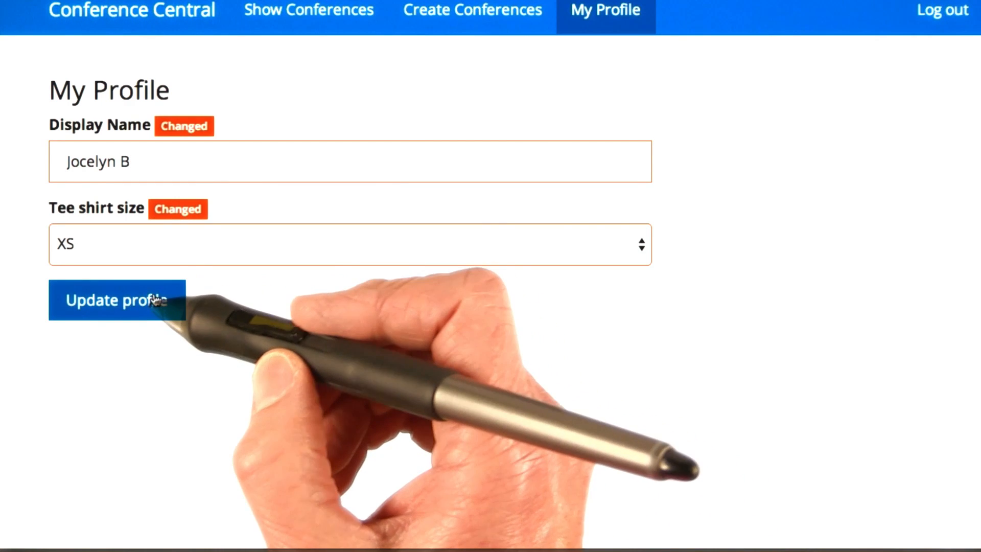
left_click(116, 299)
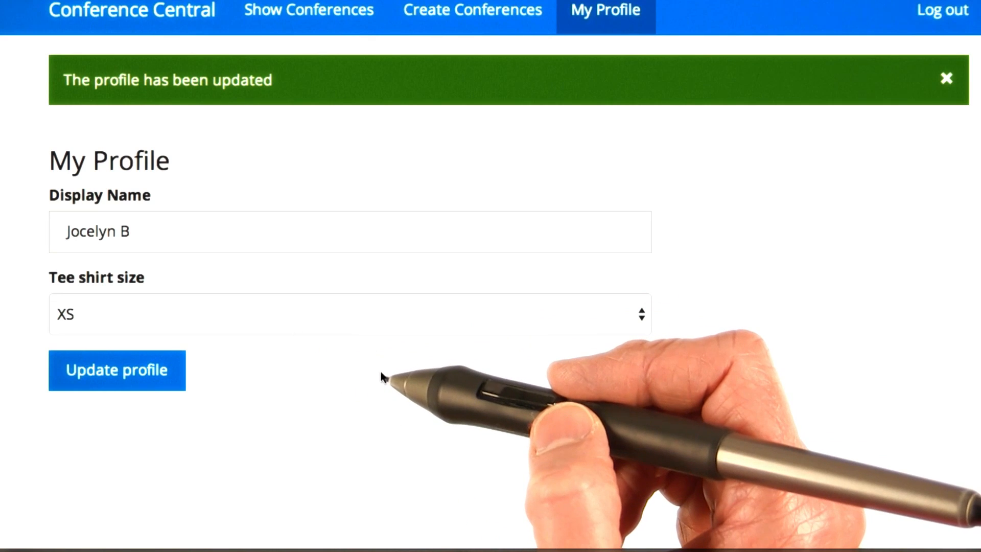
mouse_move(366, 376)
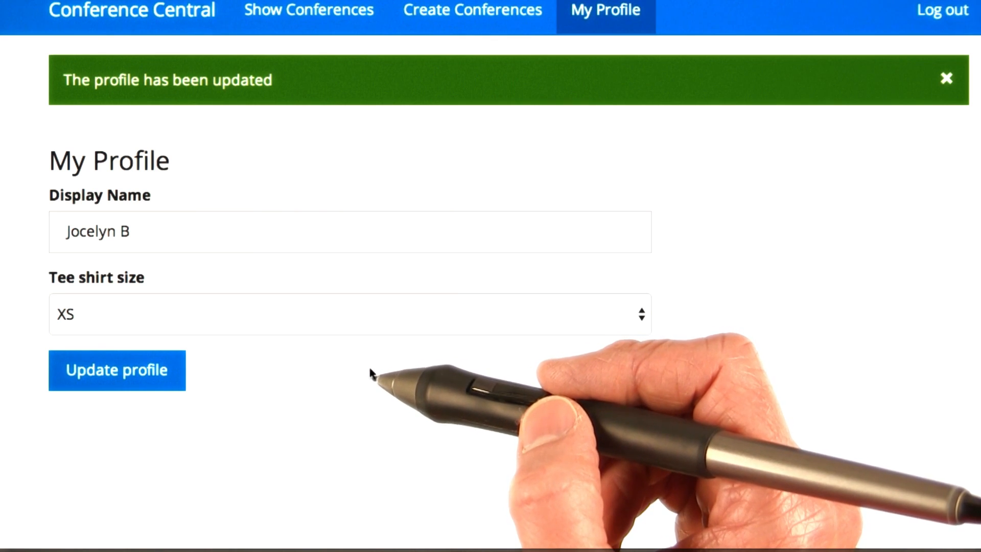
mouse_move(369, 381)
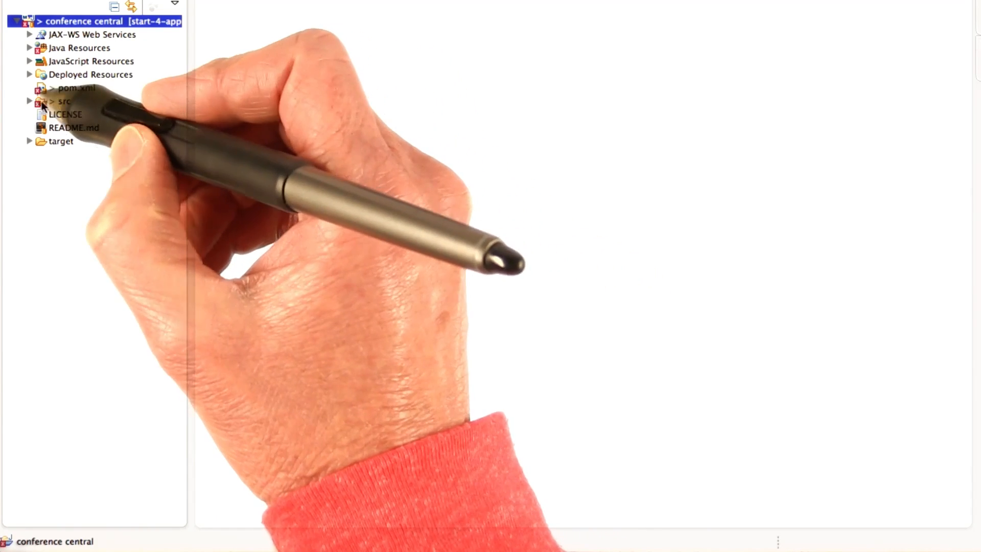
Step: Expand src > main > webapp in Project Explorer and open js/controllers.js
left_click(29, 101)
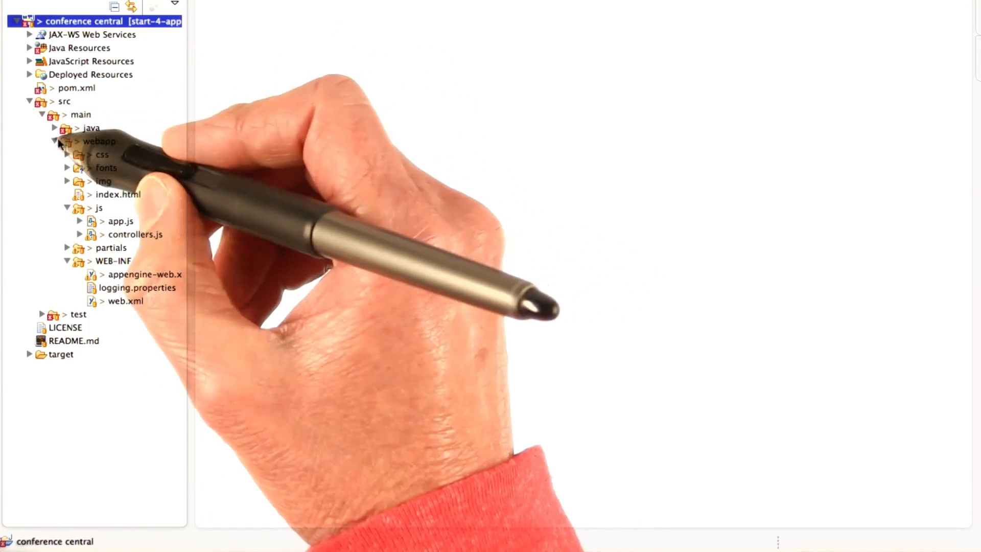
left_click(99, 141)
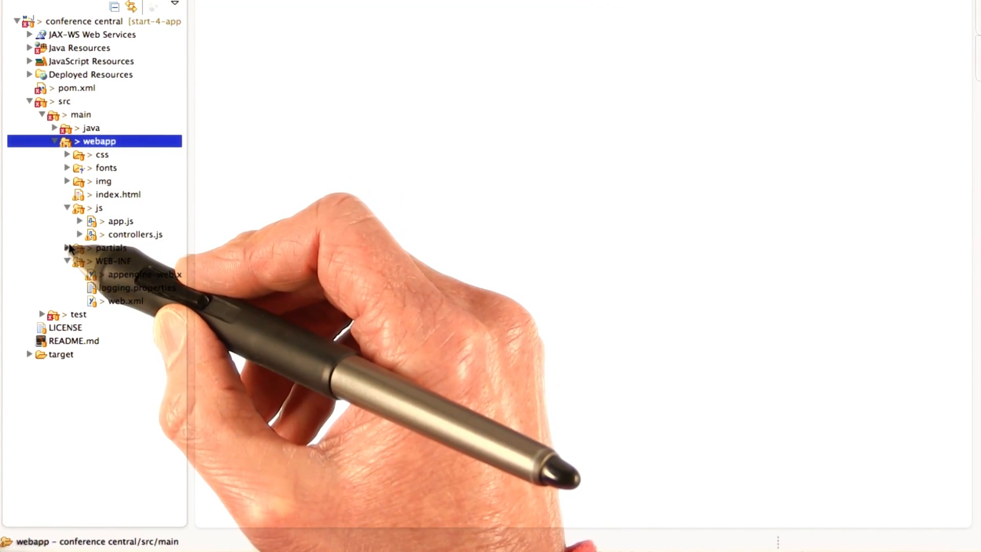
left_click(68, 248)
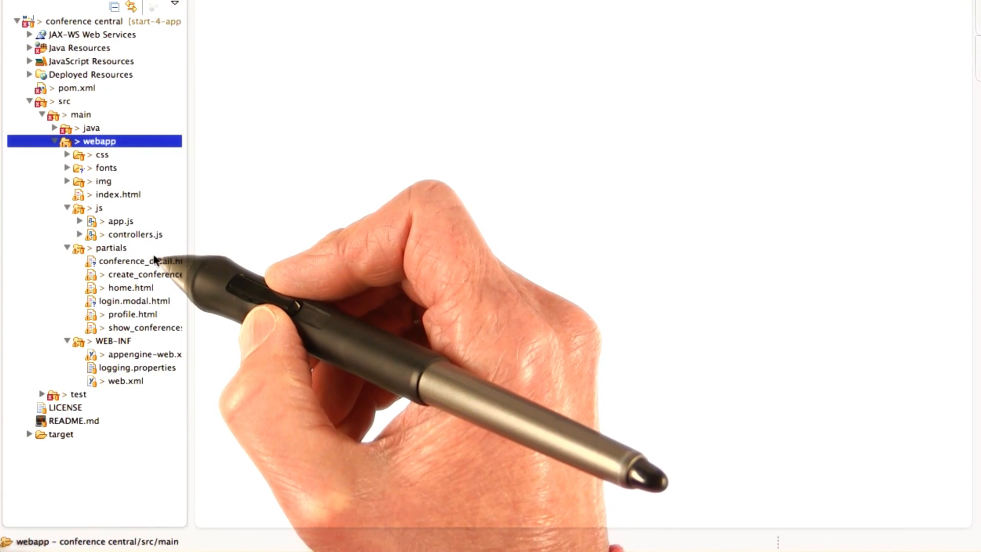
left_click(67, 248)
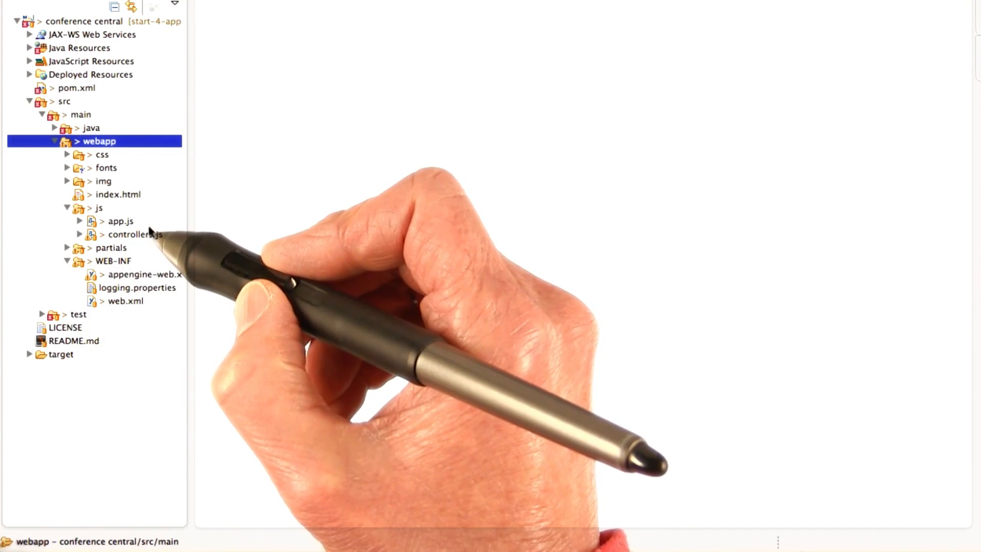
double_click(134, 234)
type("saveProfile")
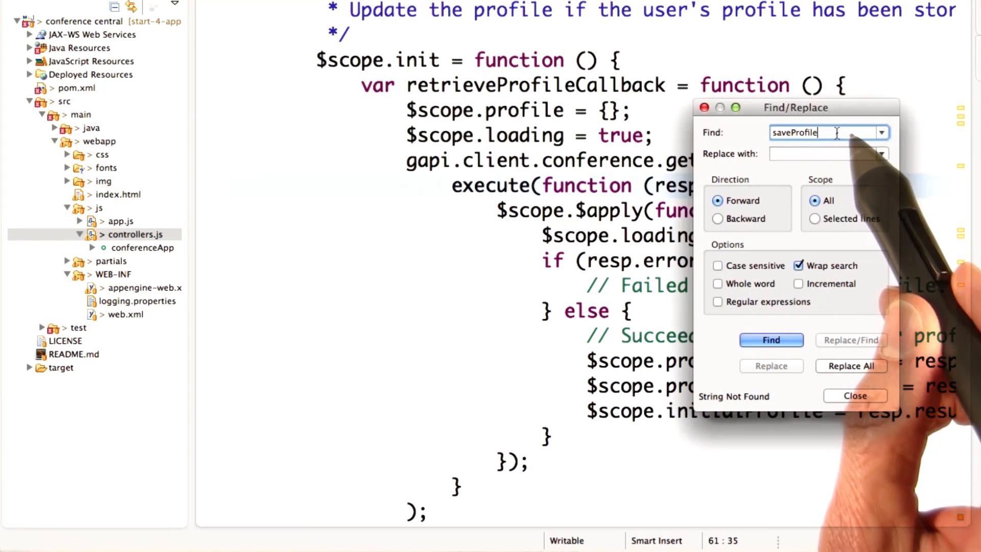
Step: Find the $scope.saveProfile function in controllers.js and close the Find/Replace dialog
left_click(769, 340)
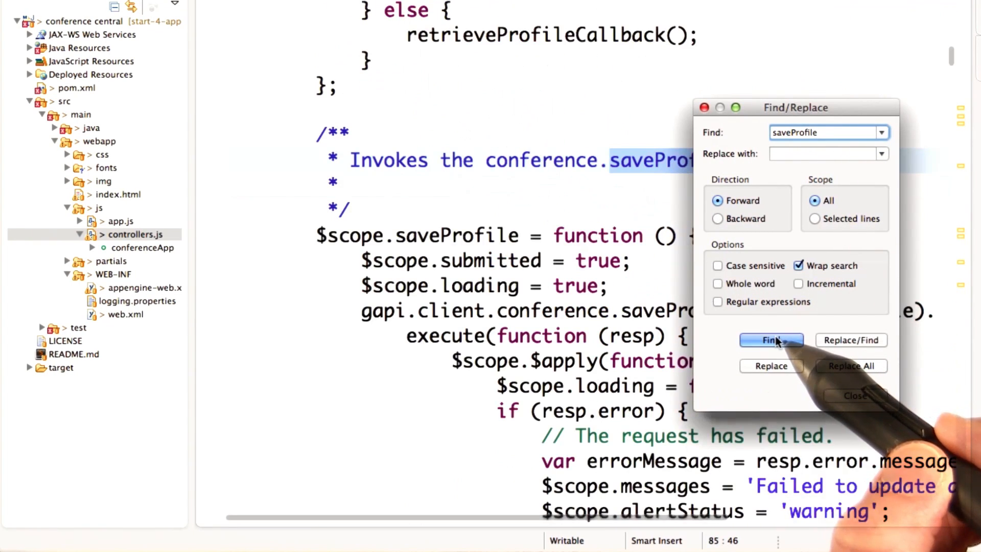
left_click(855, 395)
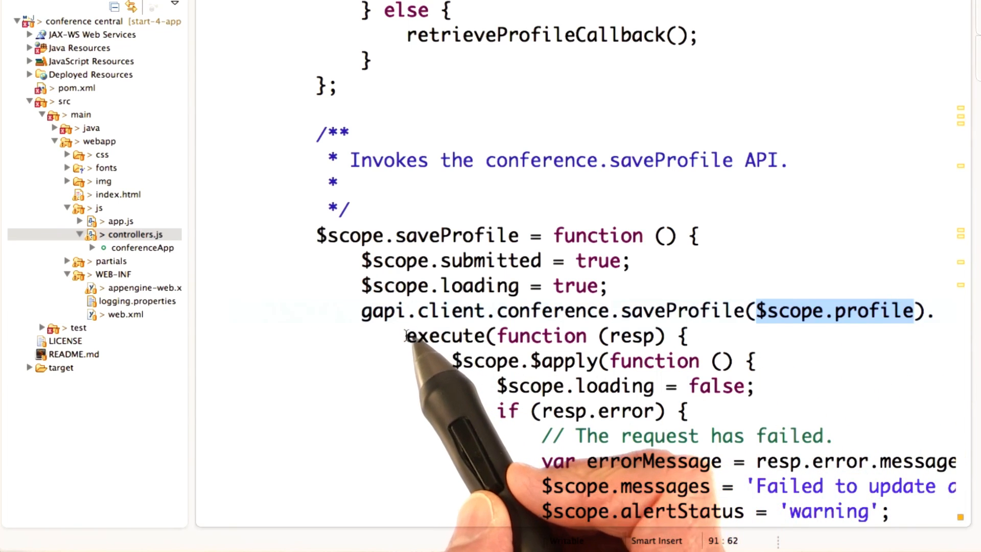
Step: Select the saveProfile execute callback block, from error handling to the login modal check
double_click(446, 336)
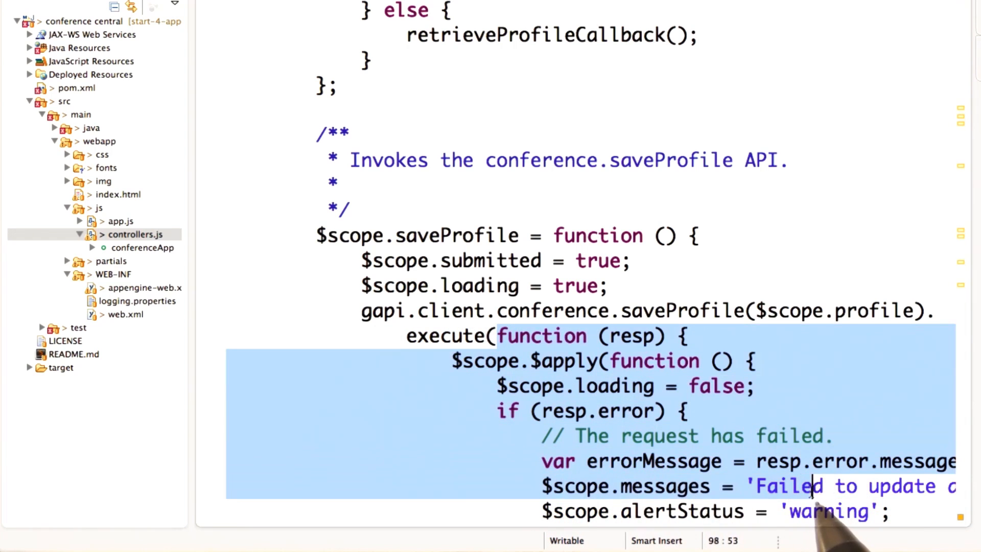
scroll("down", 3)
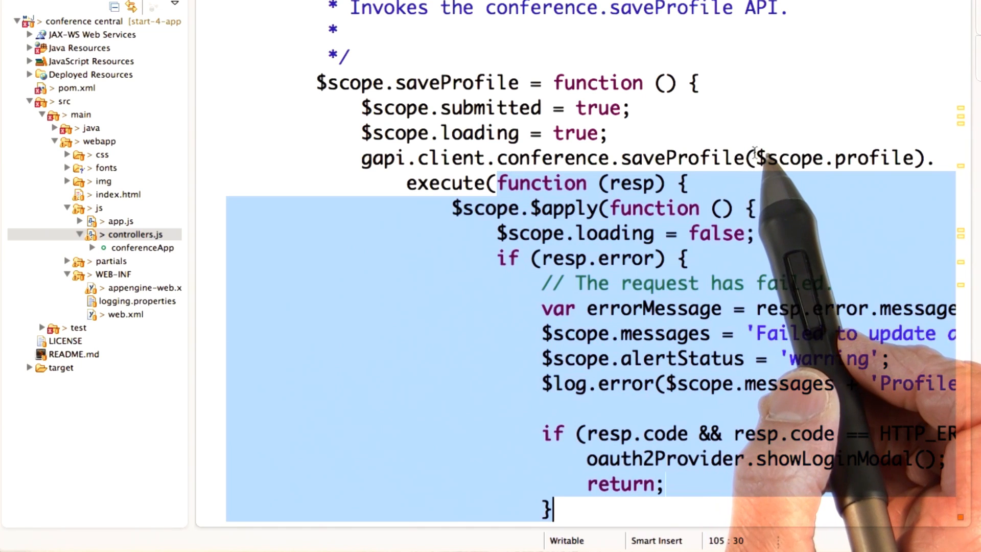
mouse_move(551, 510)
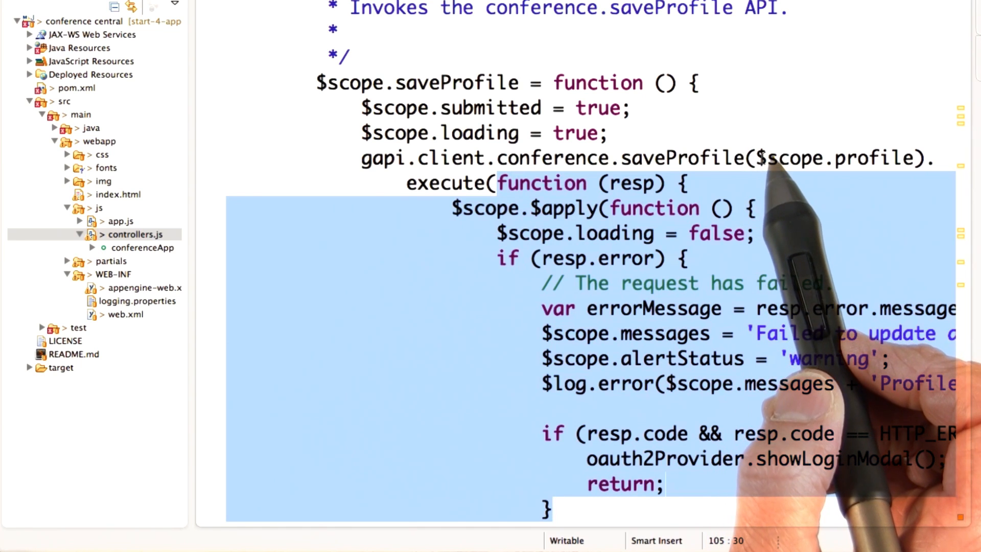